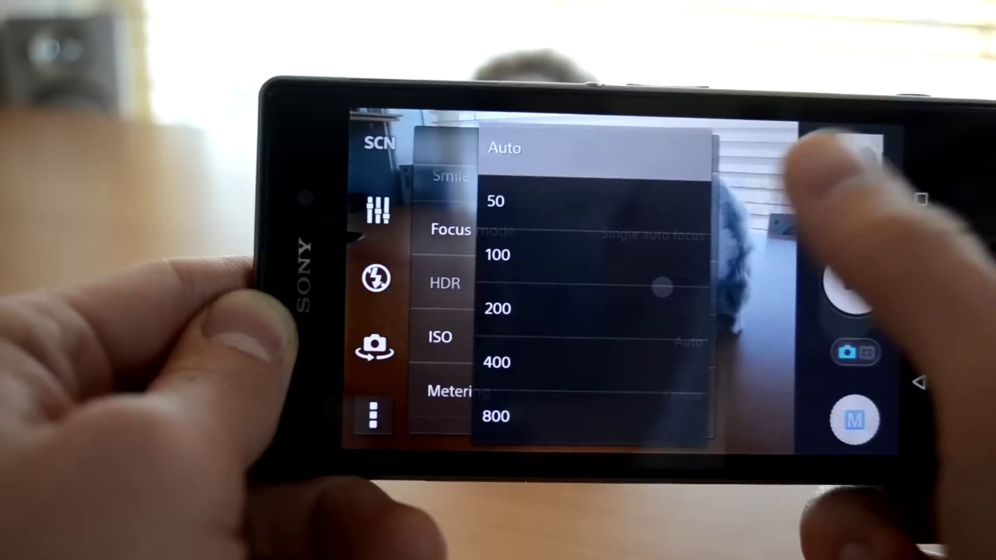
- Choose ISO 50 in place of Auto in the manual settings list
click(496, 201)
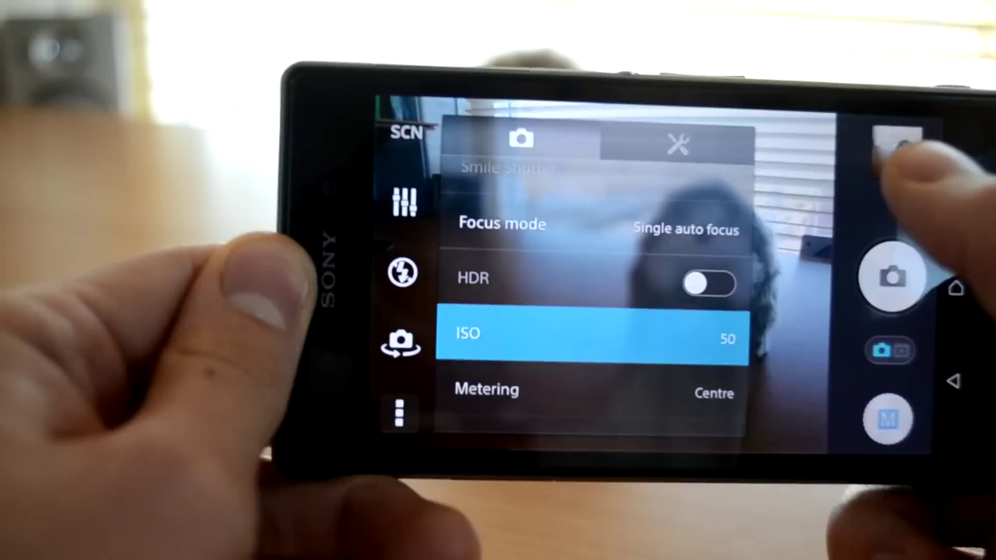